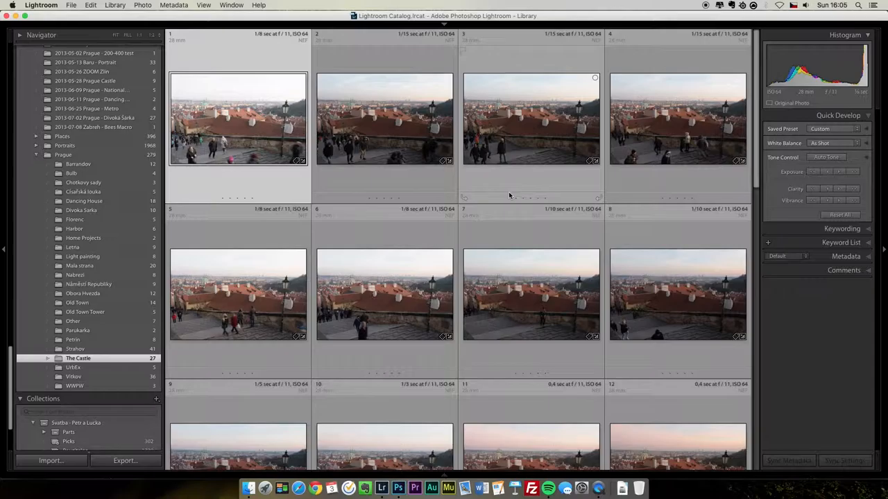
Scroll to the end of the Library grid and open photo 27, the darkest dusk shot, in Loupe view.
scroll(down, 3)
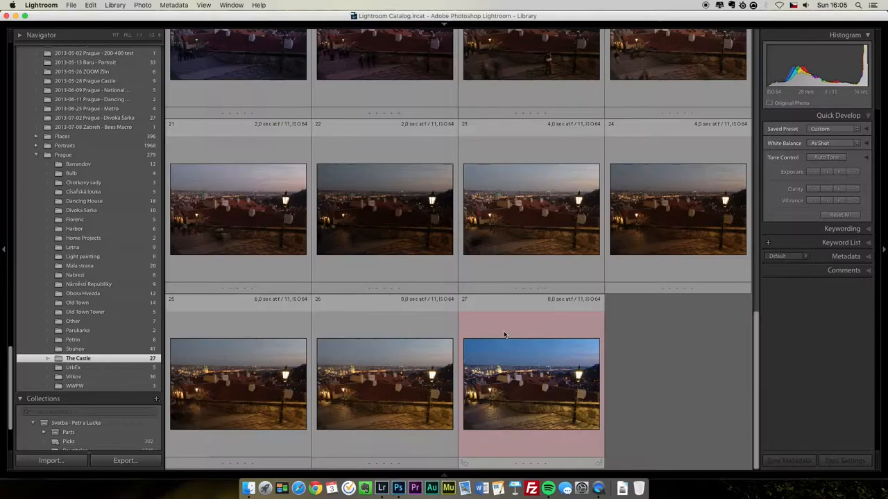
double_click(532, 383)
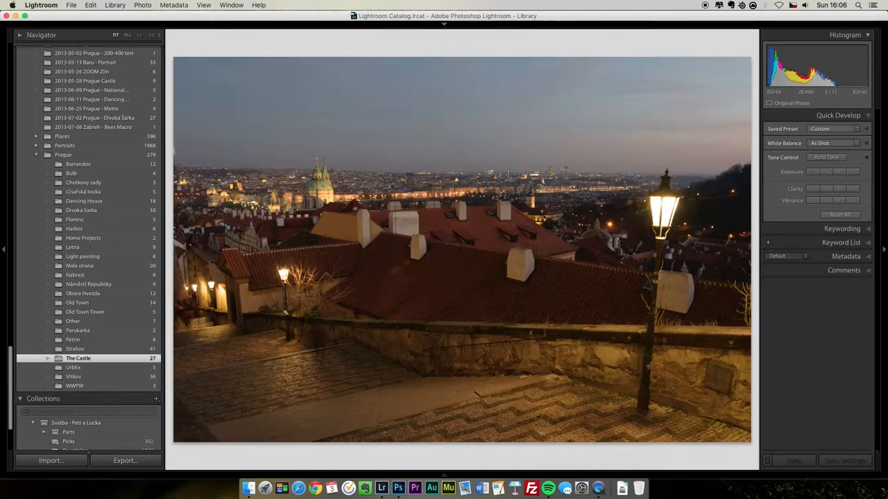
key(g)
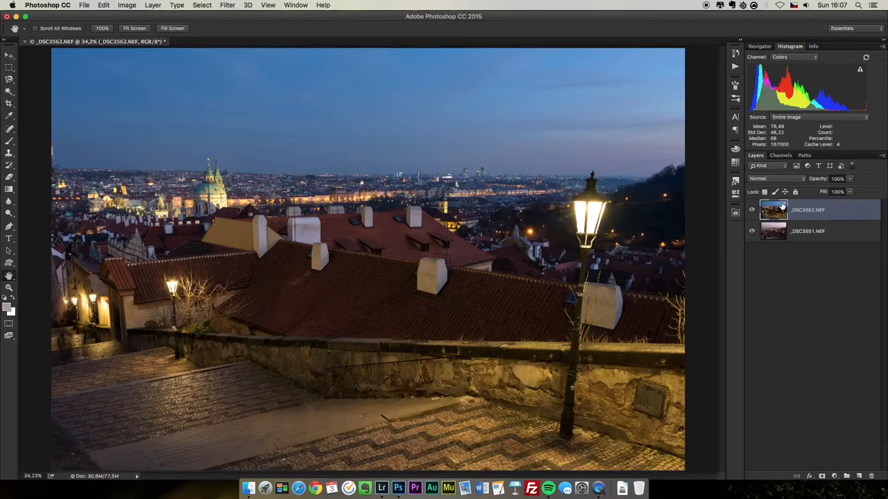
Load the Red channel's brightness as a selection from the Channels panel.
click(781, 156)
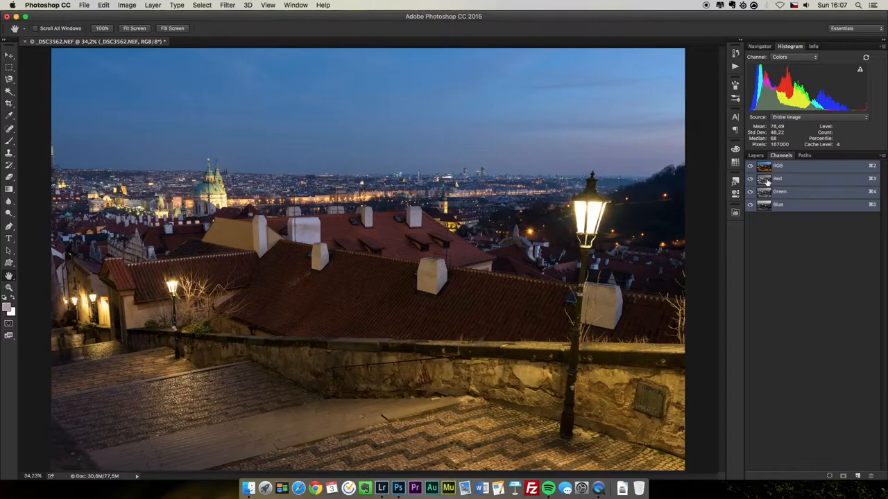
click(777, 178)
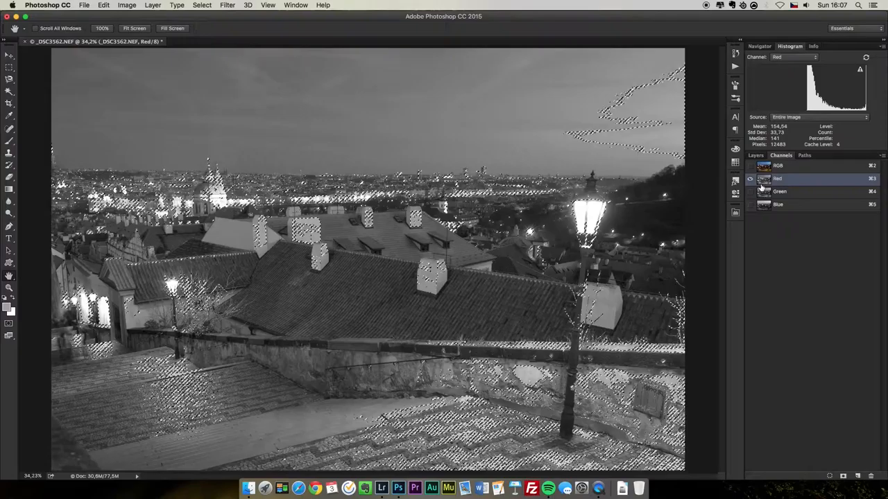
Return to the RGB composite and add the red-channel selection as a layer mask on the top exposure.
click(777, 165)
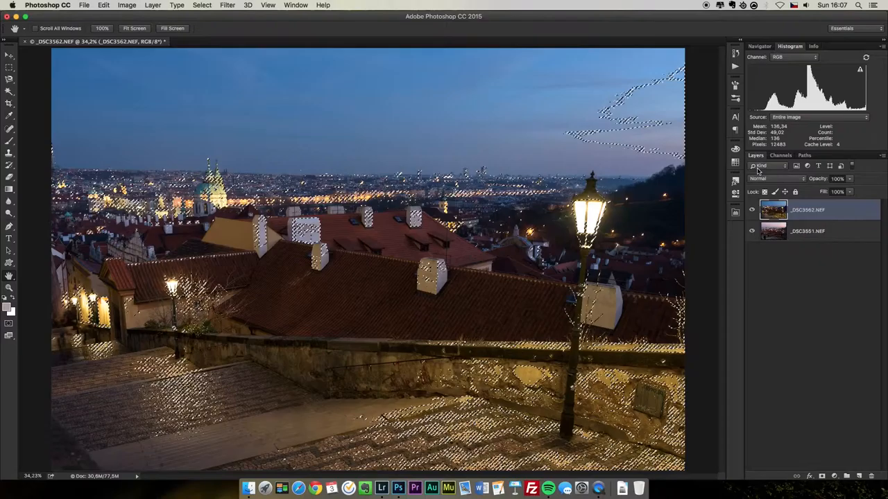
click(822, 476)
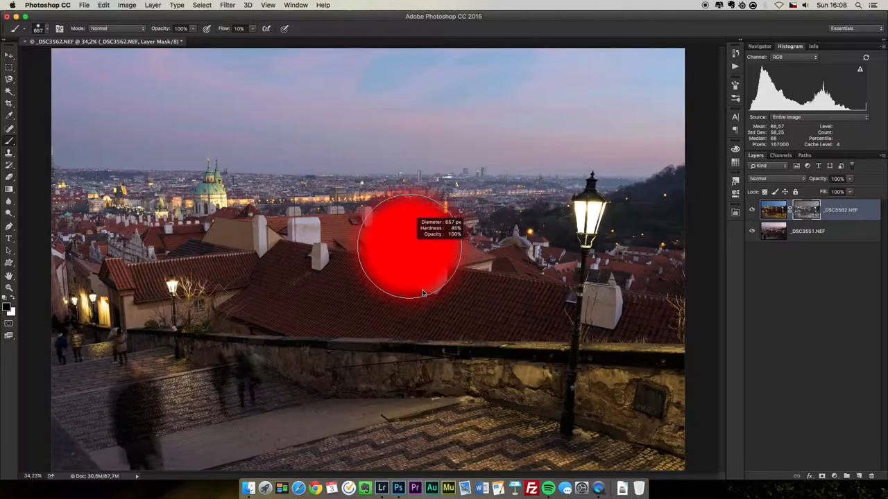
mouse_move(266, 90)
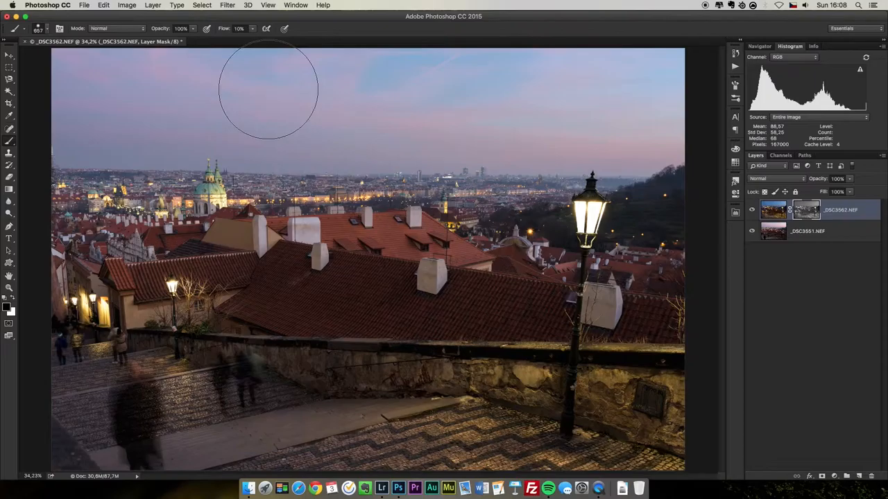